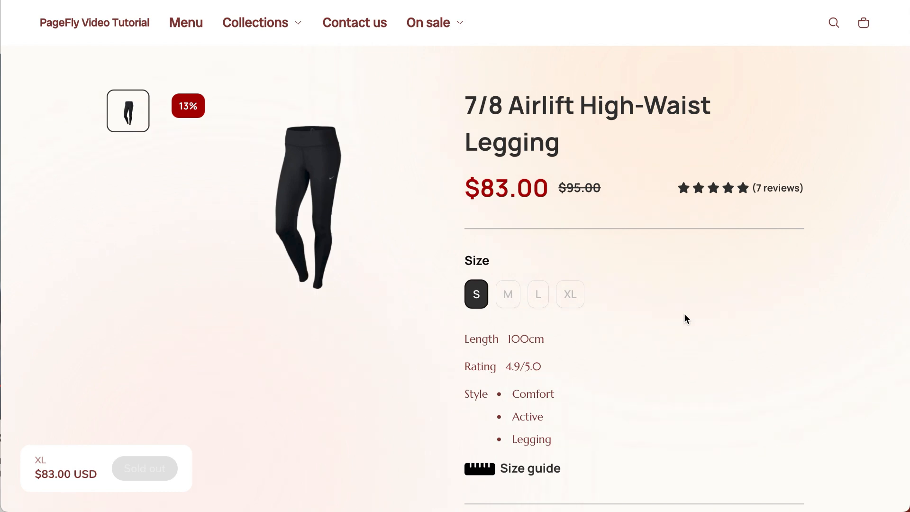
# Check the legging's Length per size on the storefront: 100cm S, 110cm M, 120cm L.
pyautogui.click(506, 294)
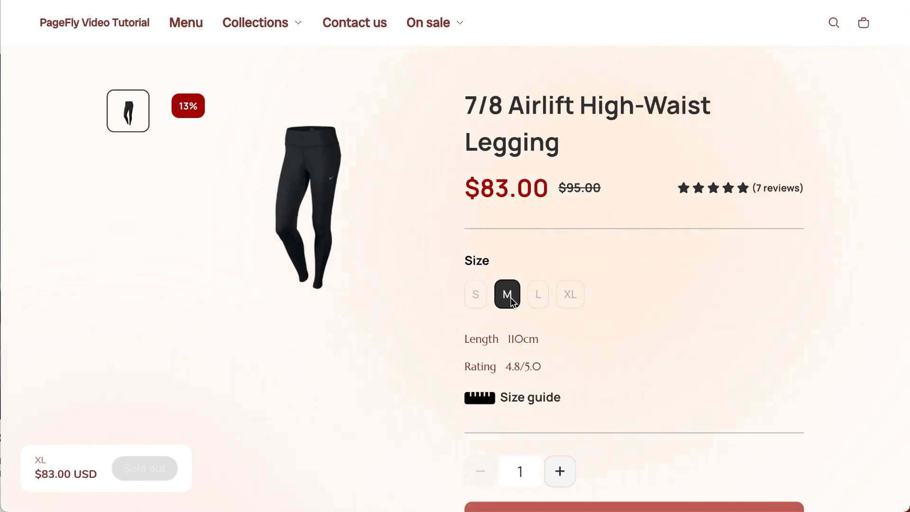
pyautogui.click(537, 294)
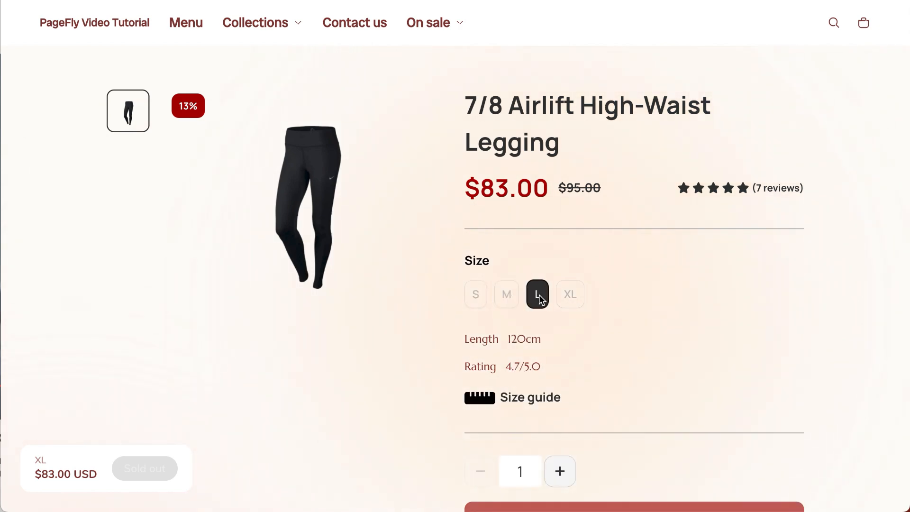
pyautogui.click(570, 294)
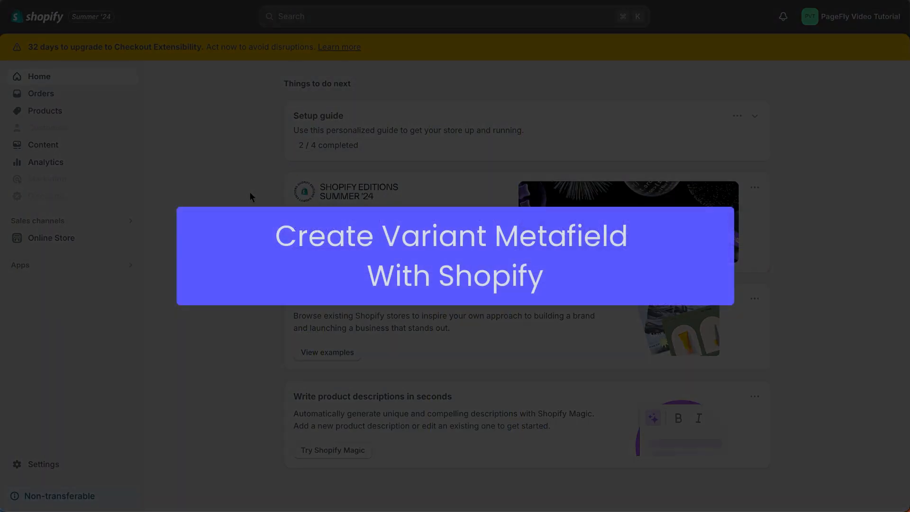
pyautogui.moveTo(238, 207)
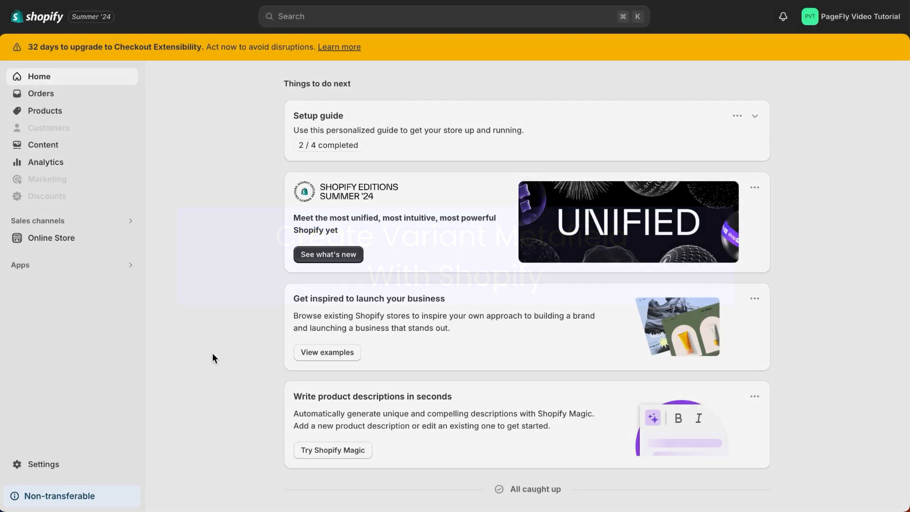
# Go through Settings and Custom data to reach the variant metafield definitions.
pyautogui.scroll(-3)
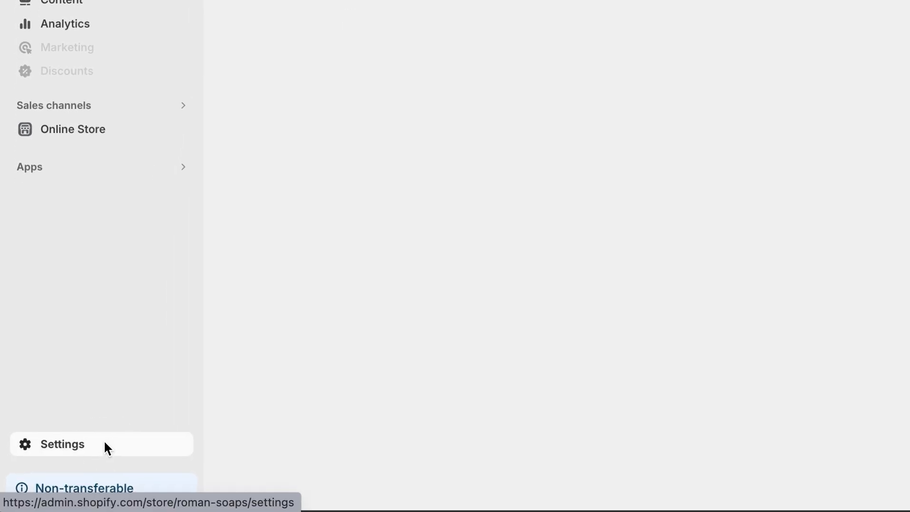
pyautogui.click(62, 444)
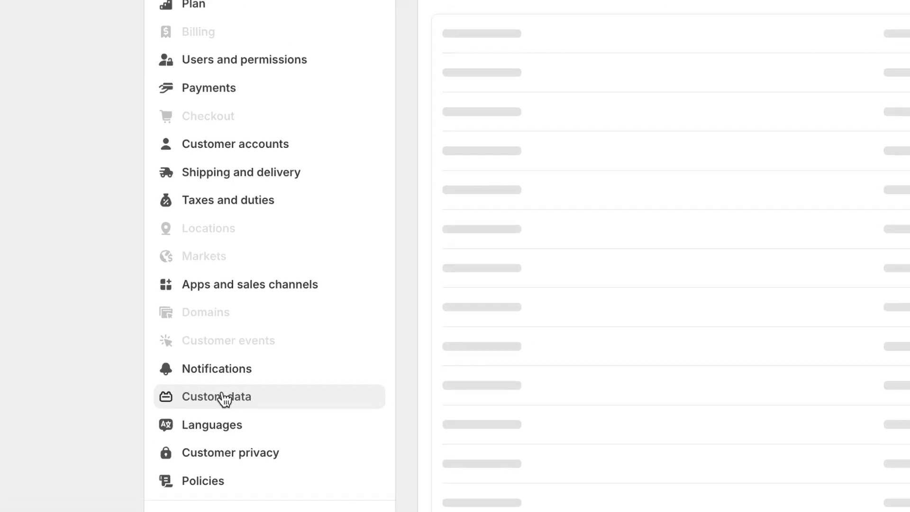
pyautogui.click(216, 396)
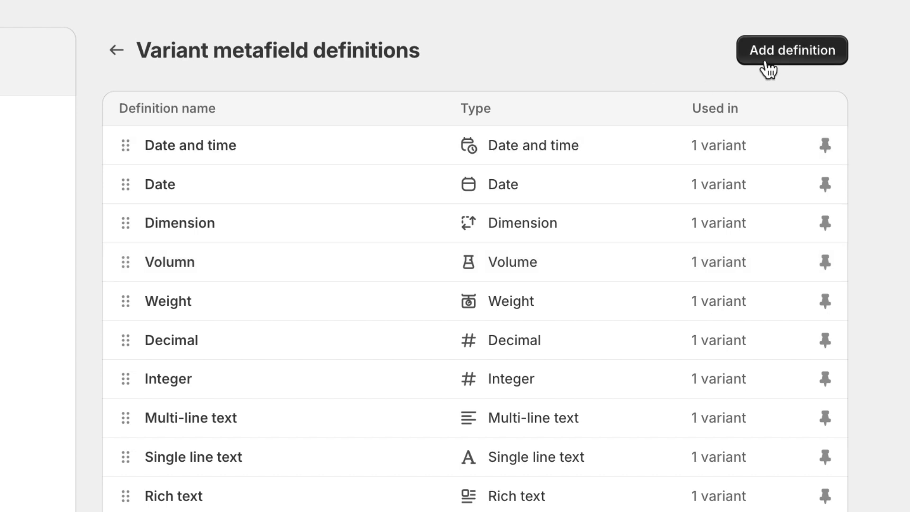
# Add and save a Length variant metafield definition of type single line text.
pyautogui.click(792, 50)
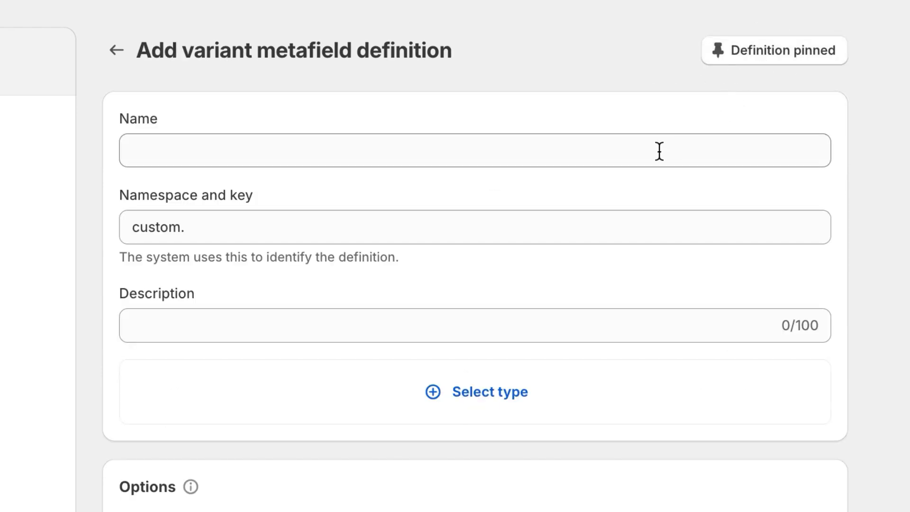
pyautogui.write('Length')
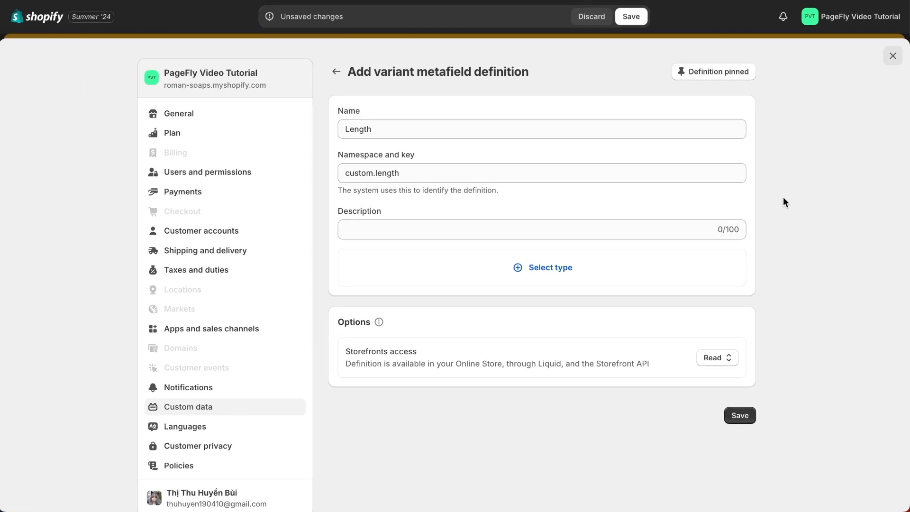
pyautogui.moveTo(766, 218)
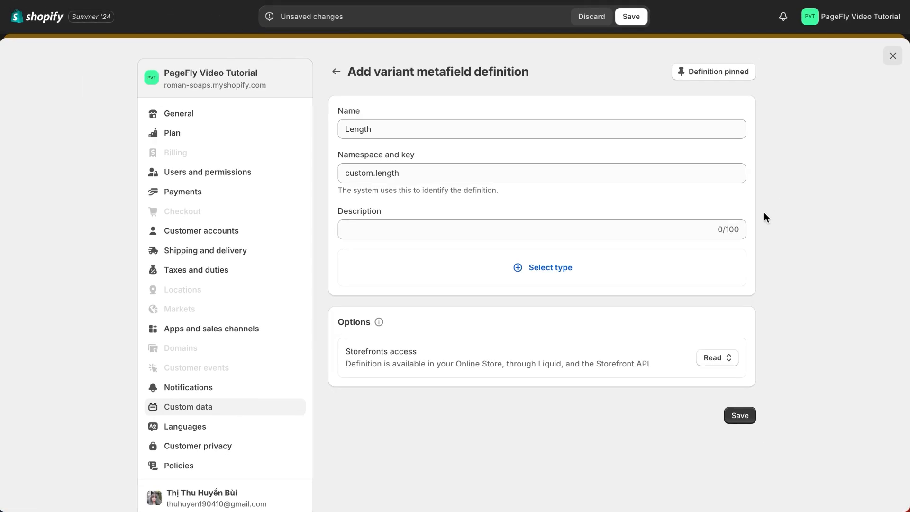
pyautogui.click(549, 268)
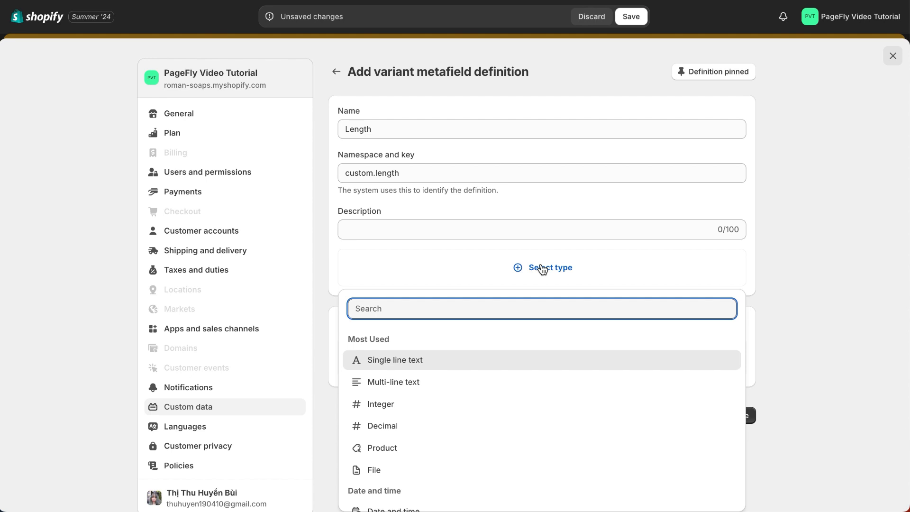
pyautogui.click(394, 360)
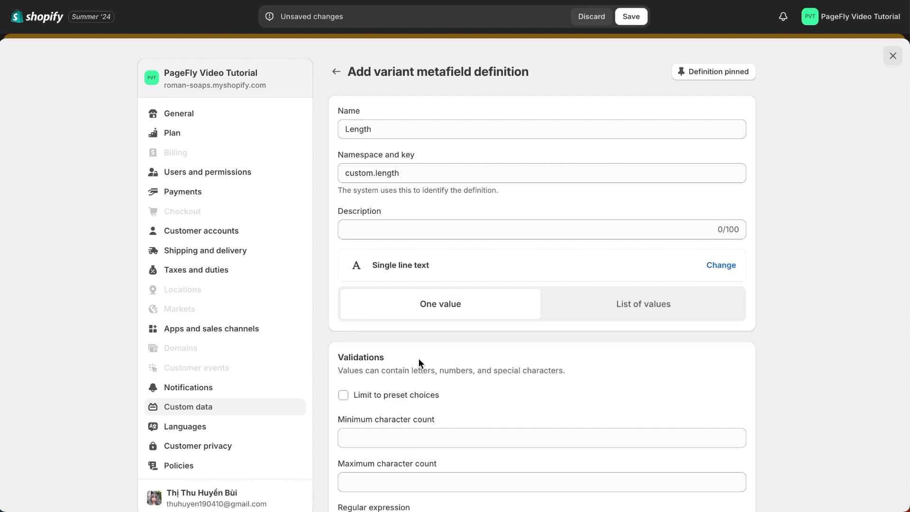
pyautogui.scroll(-3)
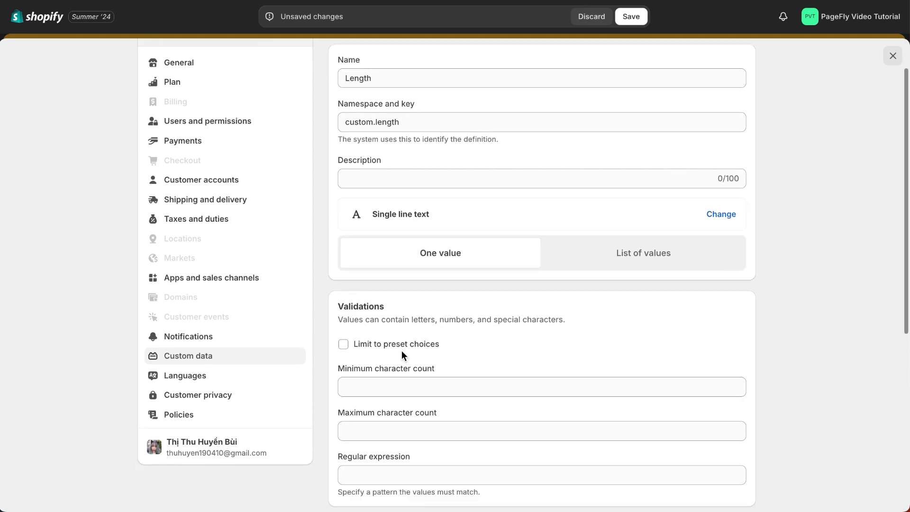
pyautogui.scroll(-3)
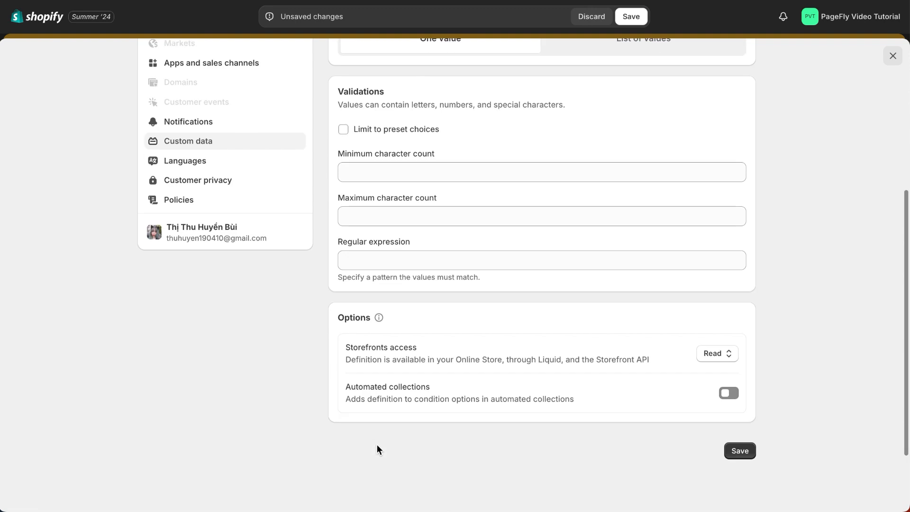
pyautogui.scroll(-3)
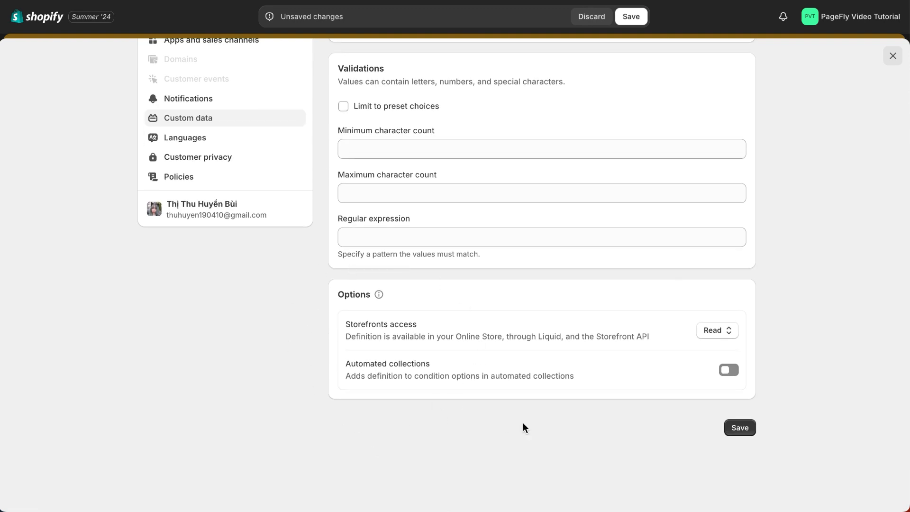
pyautogui.click(740, 427)
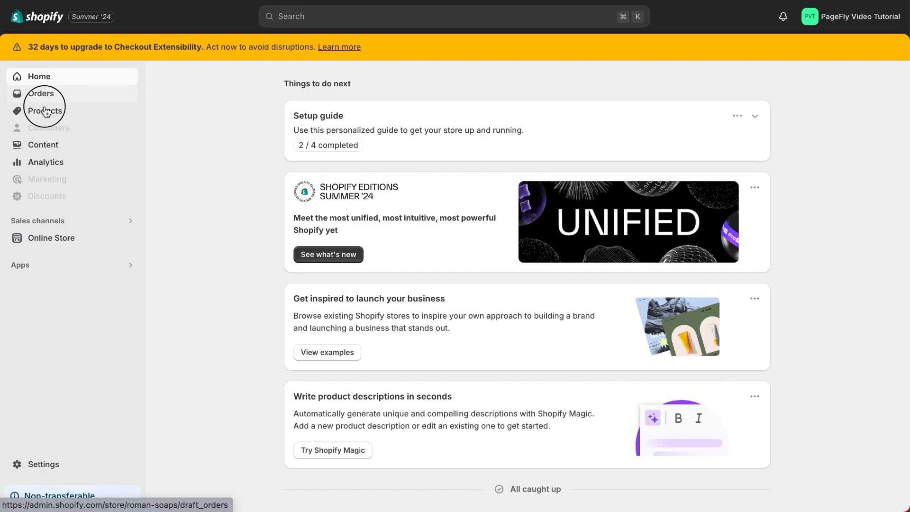
# Search products for 'legging' and open the 7/8 Airlift High-Waist Legging.
pyautogui.click(44, 110)
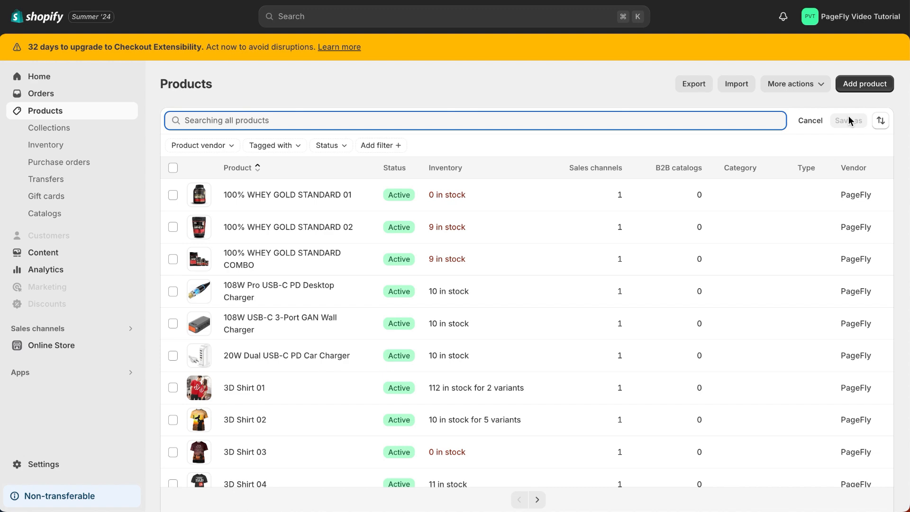
pyautogui.write('legging')
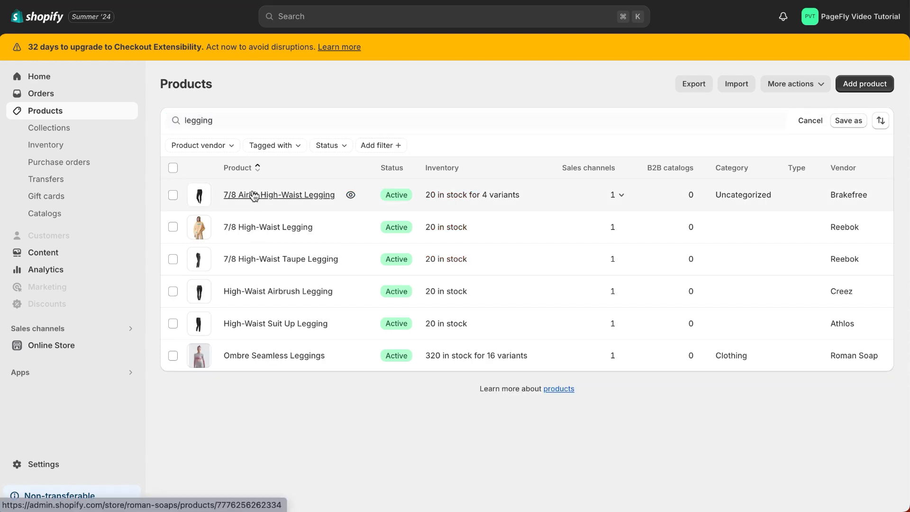
pyautogui.click(279, 194)
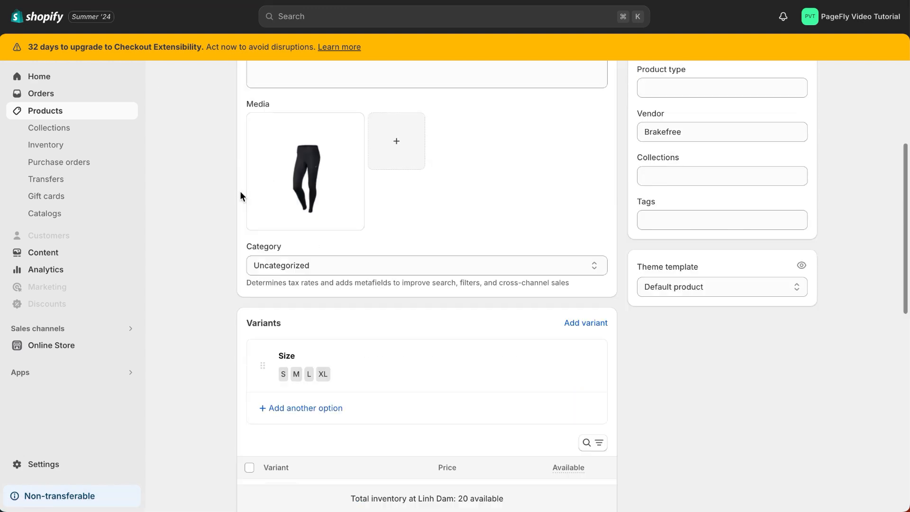
# Save 100cm as the S variant's Length, then enter 110cm for the next variant.
pyautogui.click(284, 374)
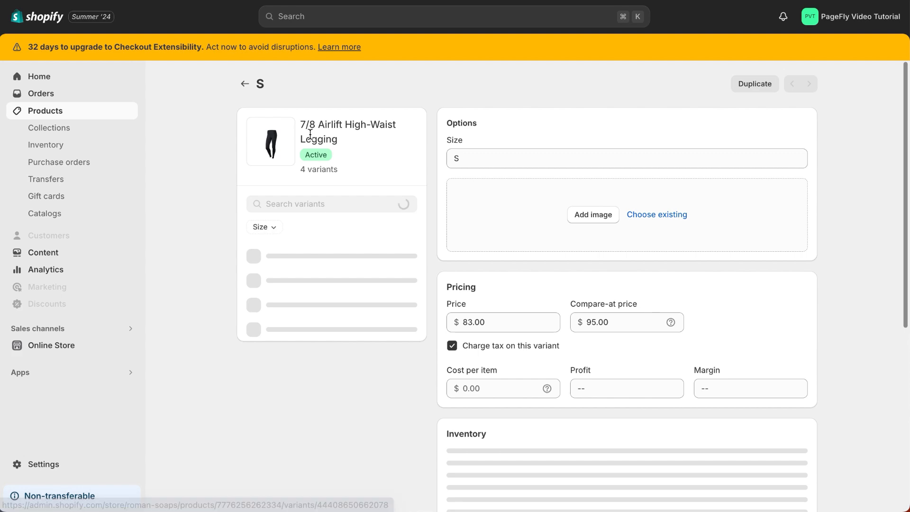
pyautogui.scroll(-3)
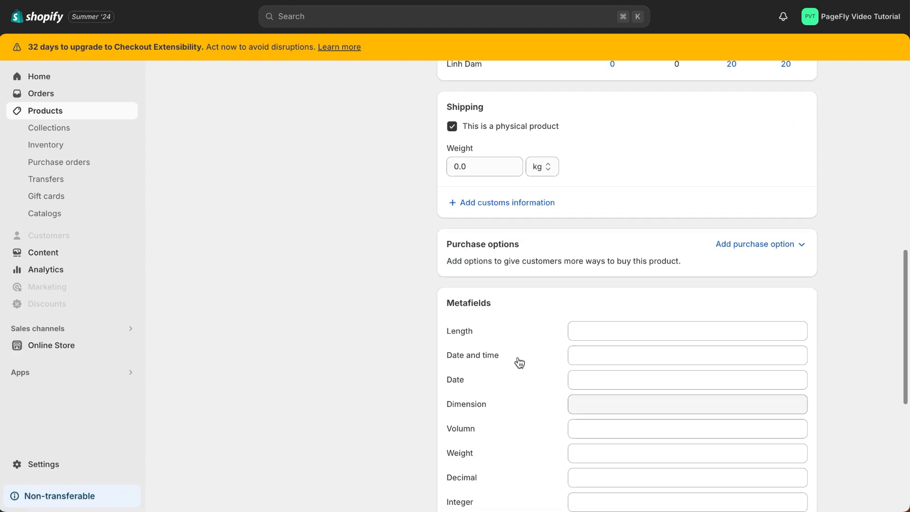
pyautogui.write('100cm')
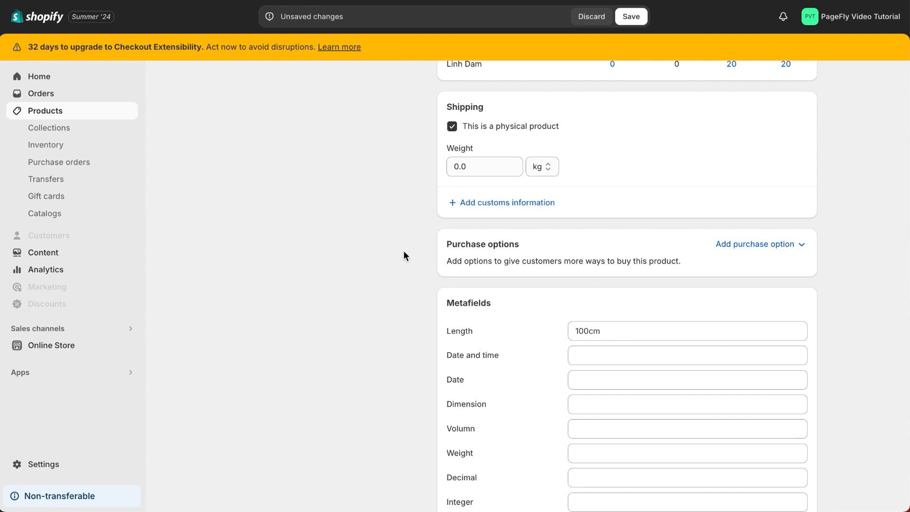
pyautogui.click(631, 16)
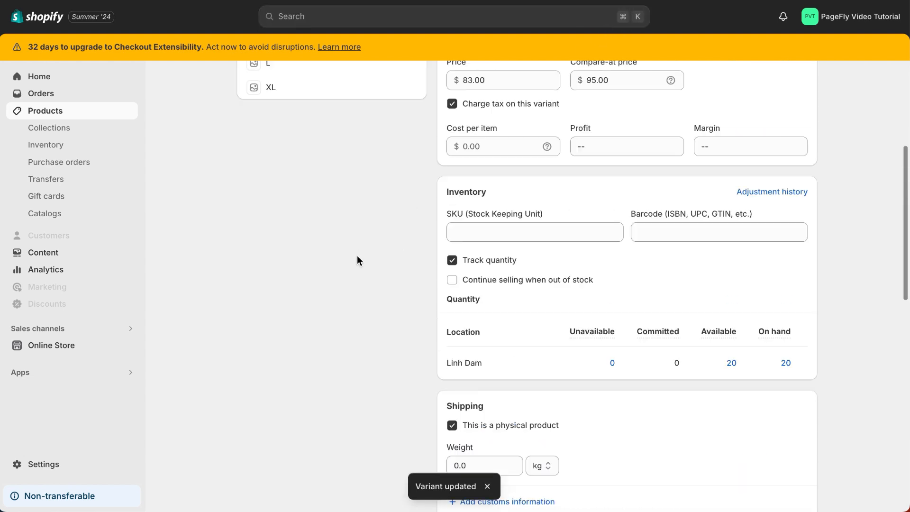
pyautogui.scroll(-3)
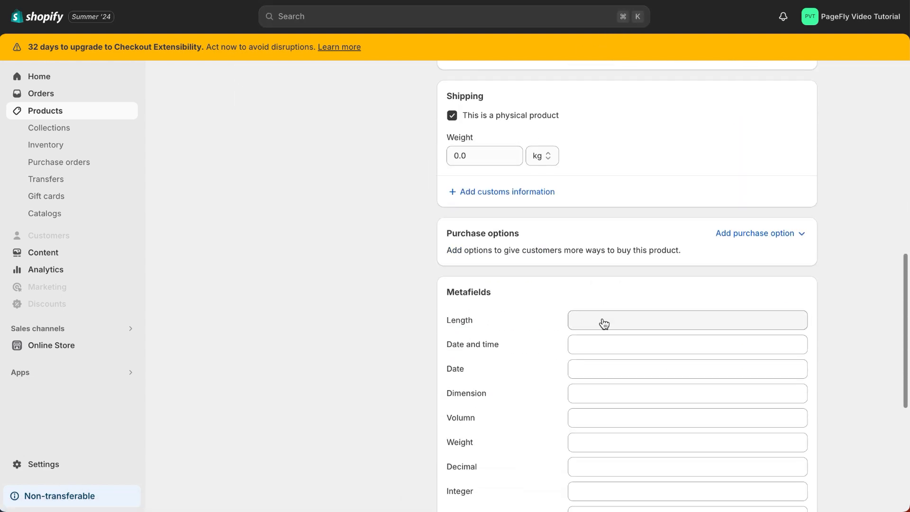
pyautogui.write('110cm')
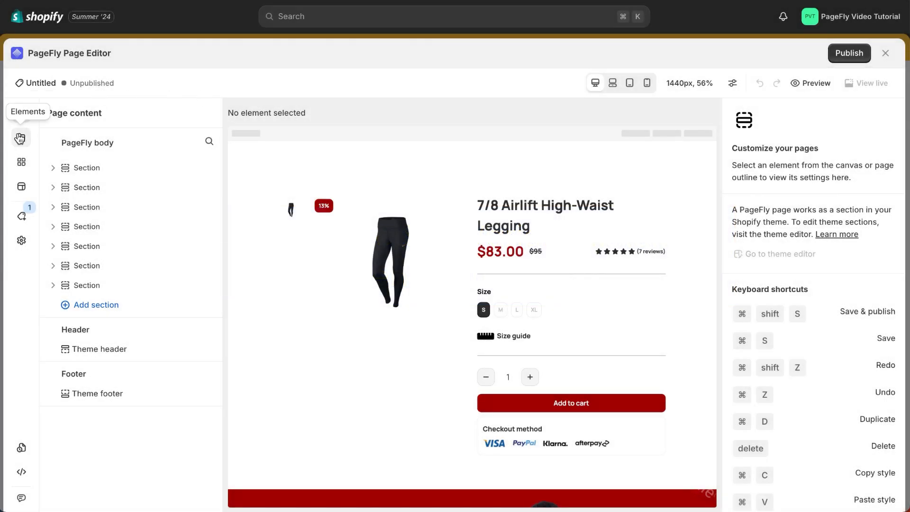
# Bring up the Shopify element group to place a Product variant metafield below Size.
pyautogui.click(21, 138)
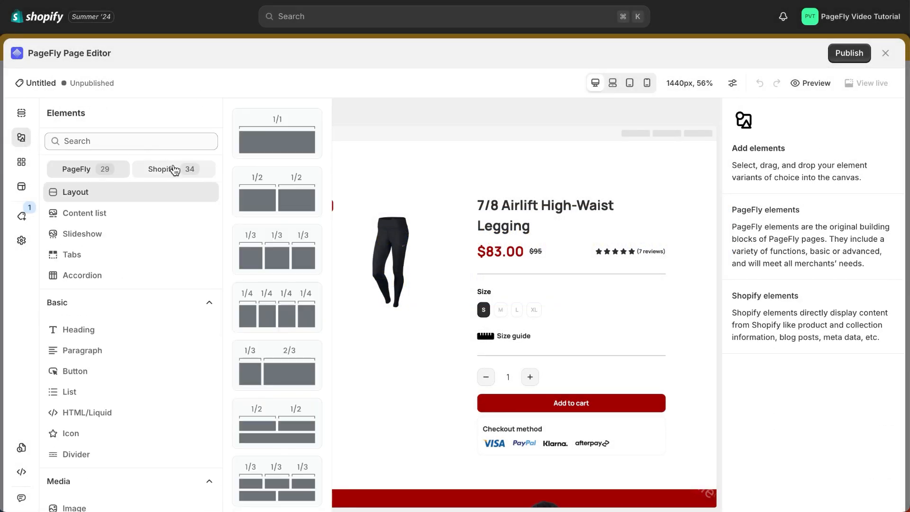
pyautogui.click(161, 168)
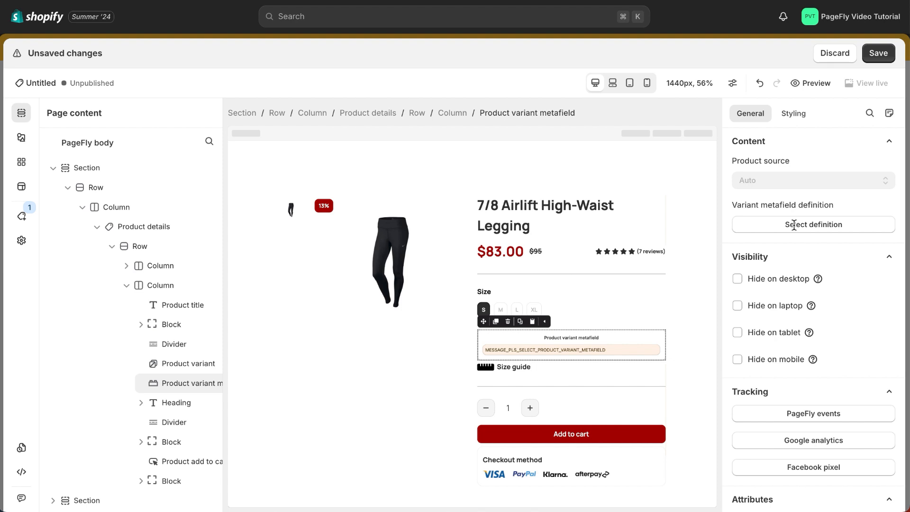
# Bind the element to the Length definition and position its label on top.
pyautogui.click(813, 225)
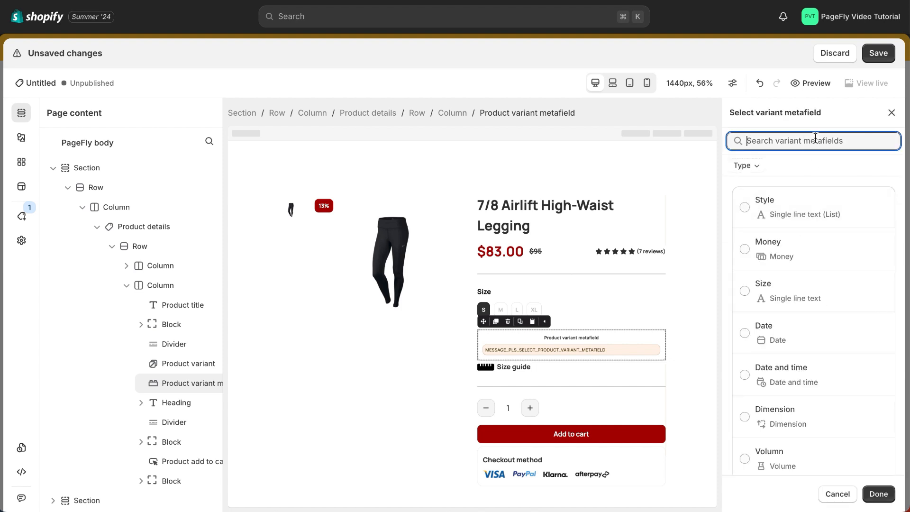
pyautogui.write('length')
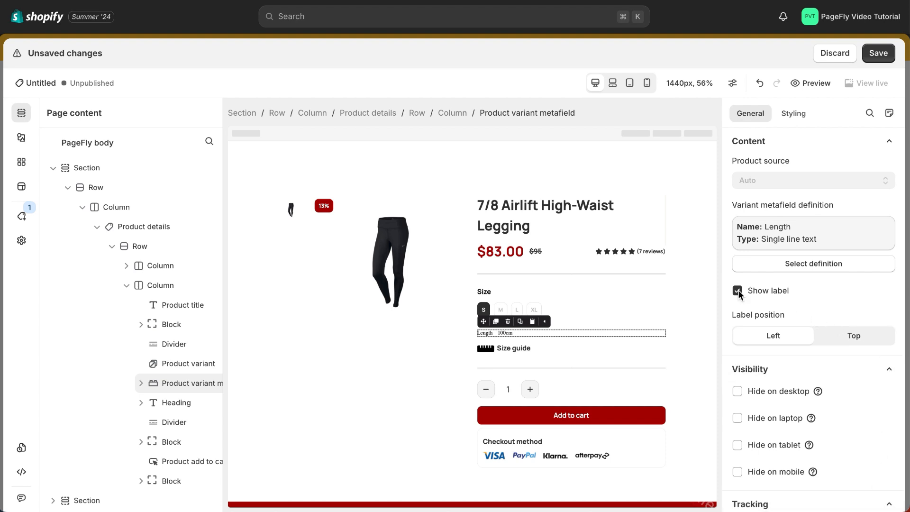
pyautogui.click(737, 290)
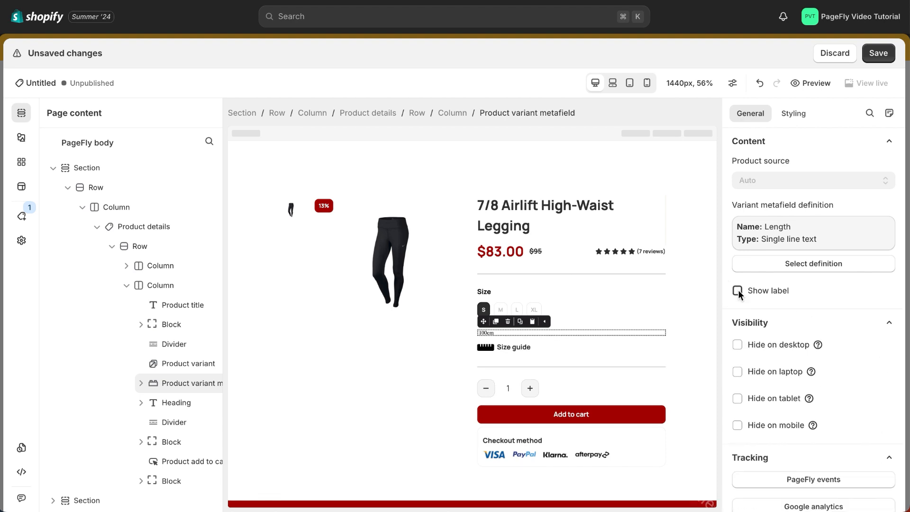
pyautogui.click(738, 290)
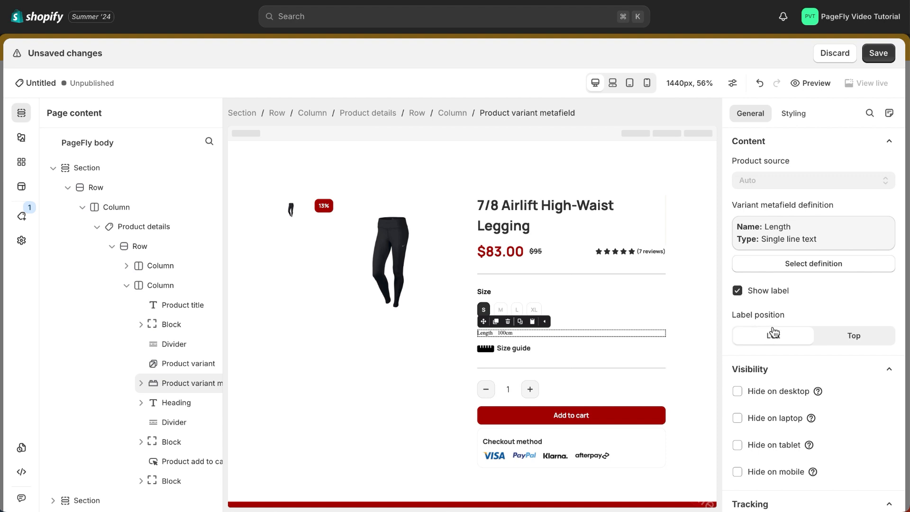
pyautogui.click(773, 336)
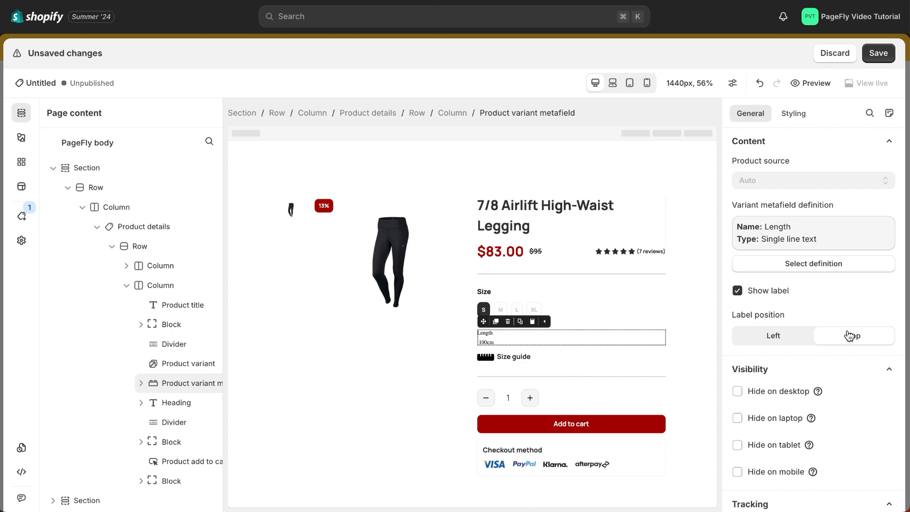
# Style the metafield text with adjusted margin, Manrope font and 18 px size.
pyautogui.click(793, 114)
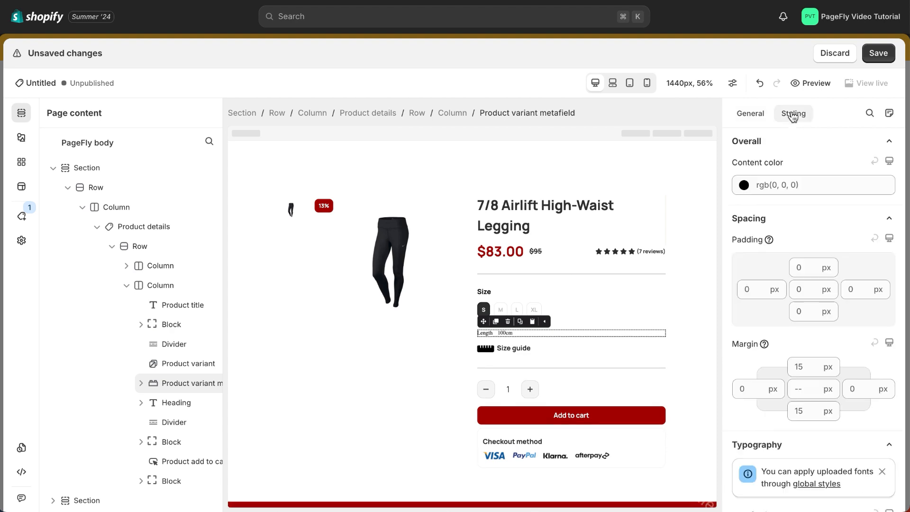
pyautogui.moveTo(791, 125)
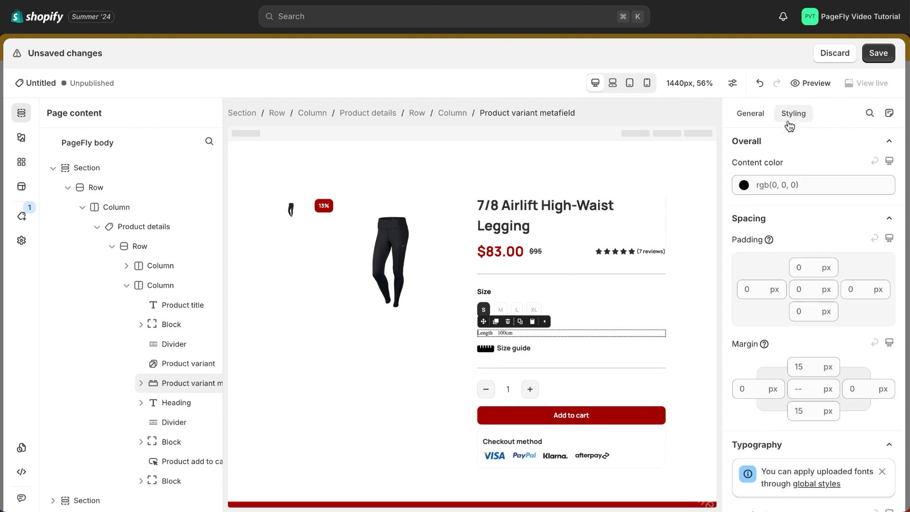
pyautogui.click(744, 184)
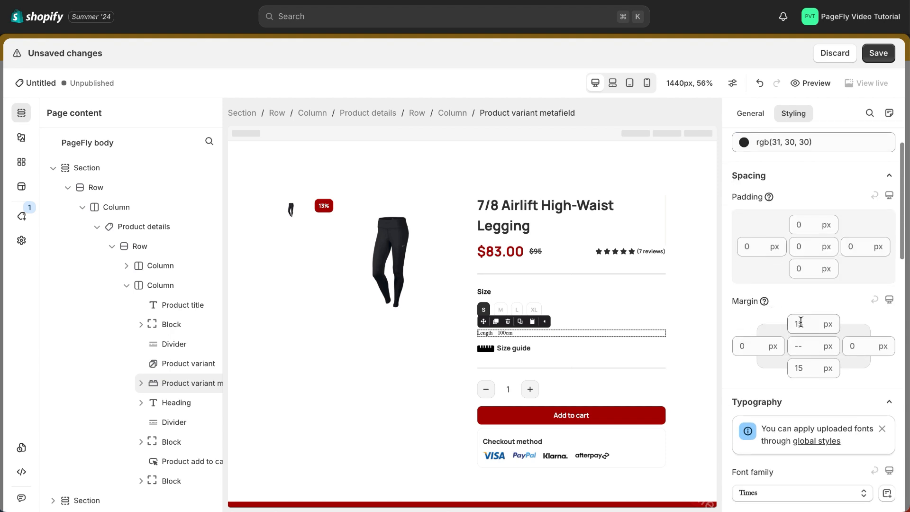
pyautogui.click(801, 266)
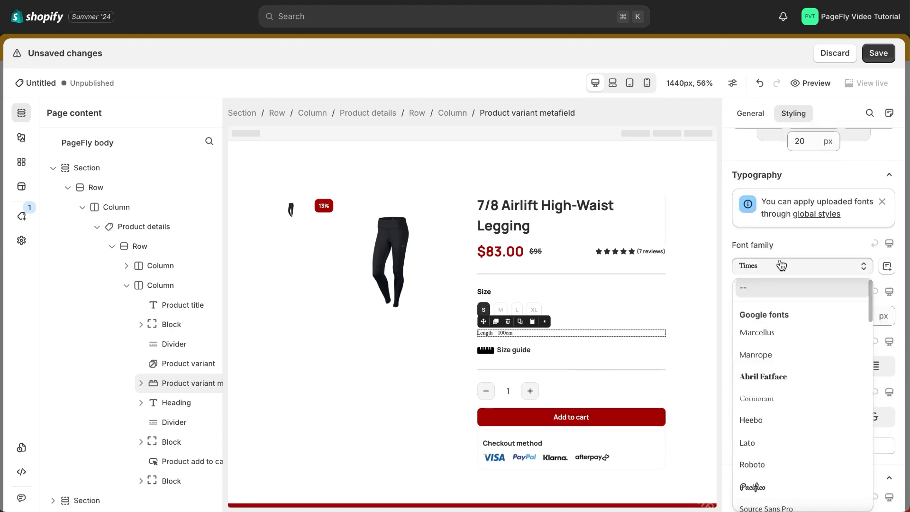
pyautogui.click(757, 355)
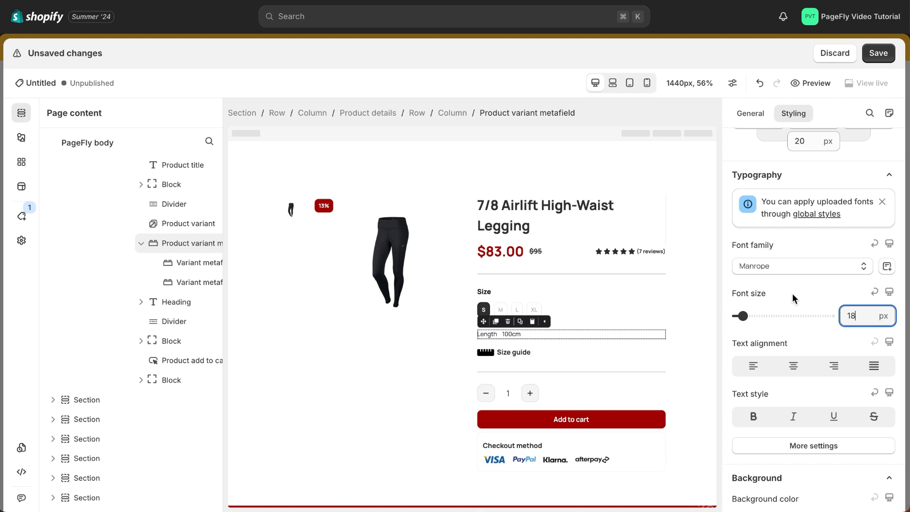
pyautogui.click(875, 315)
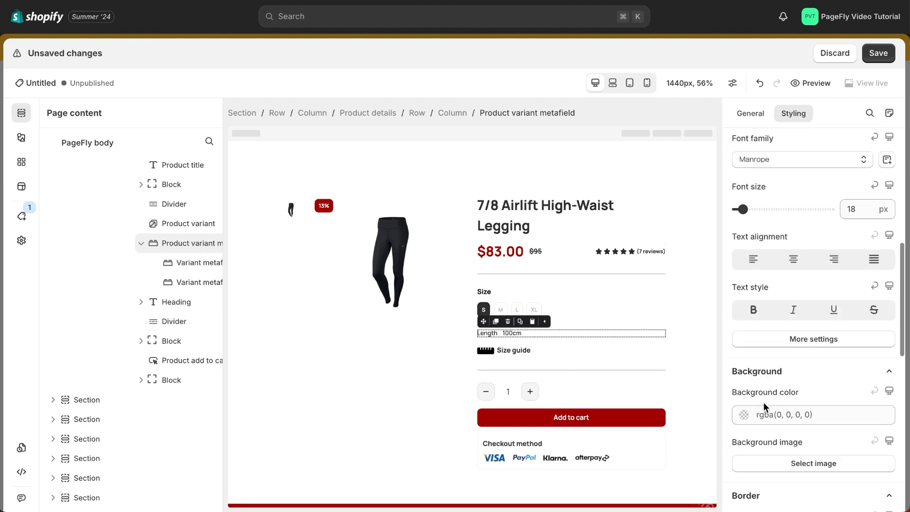
pyautogui.click(750, 113)
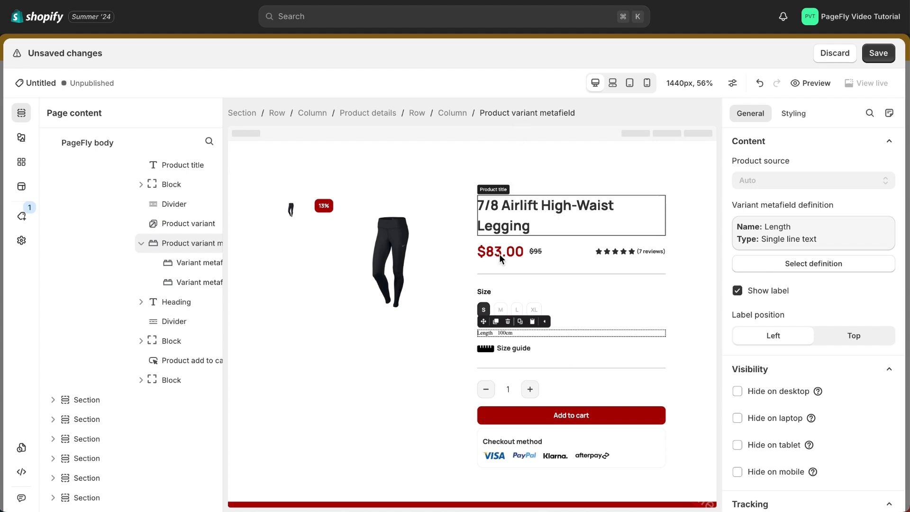
# Change the metafield label child's text from Length to Size.
pyautogui.click(483, 333)
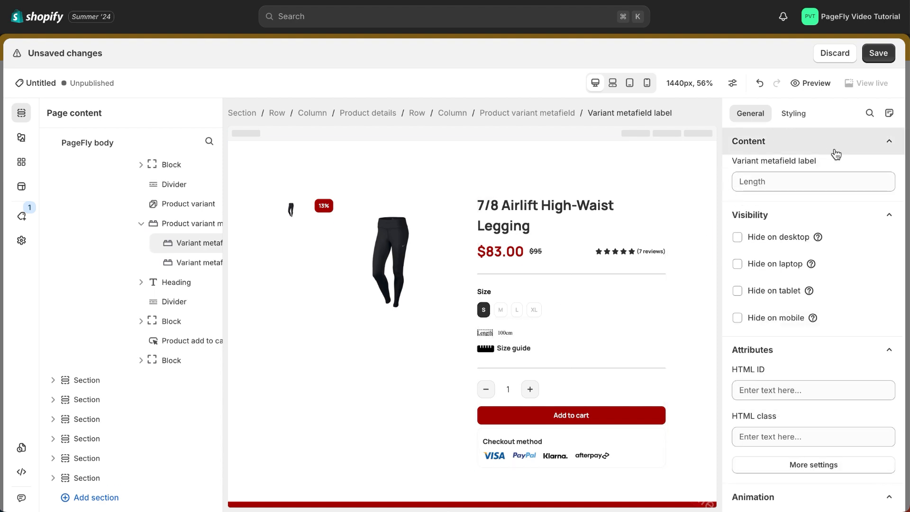
pyautogui.click(812, 181)
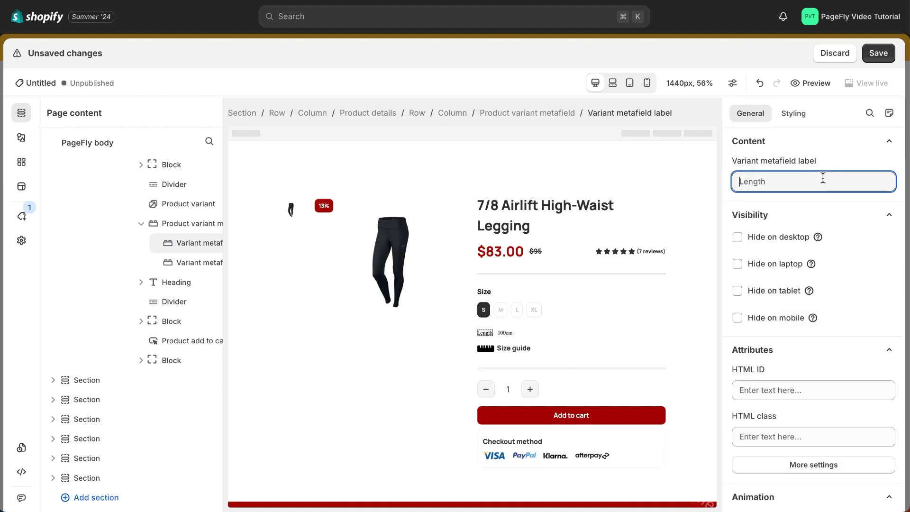
pyautogui.write('Size')
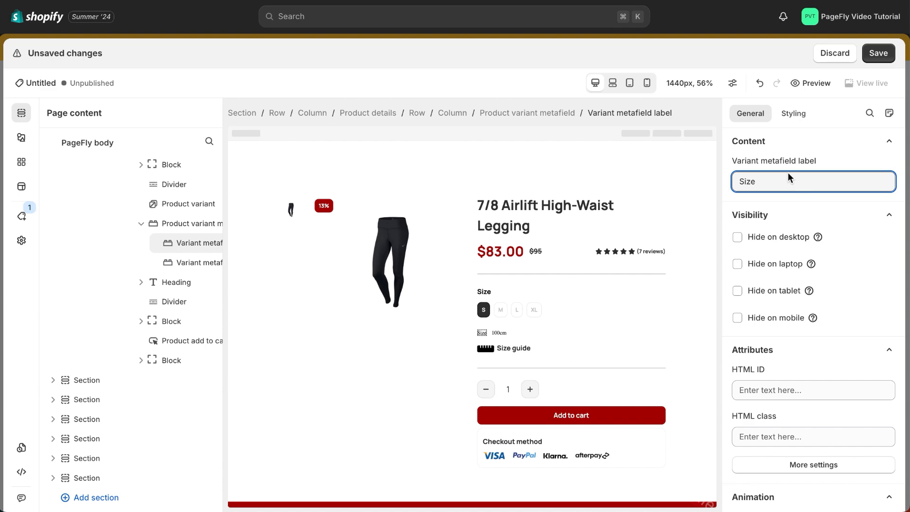
pyautogui.click(793, 114)
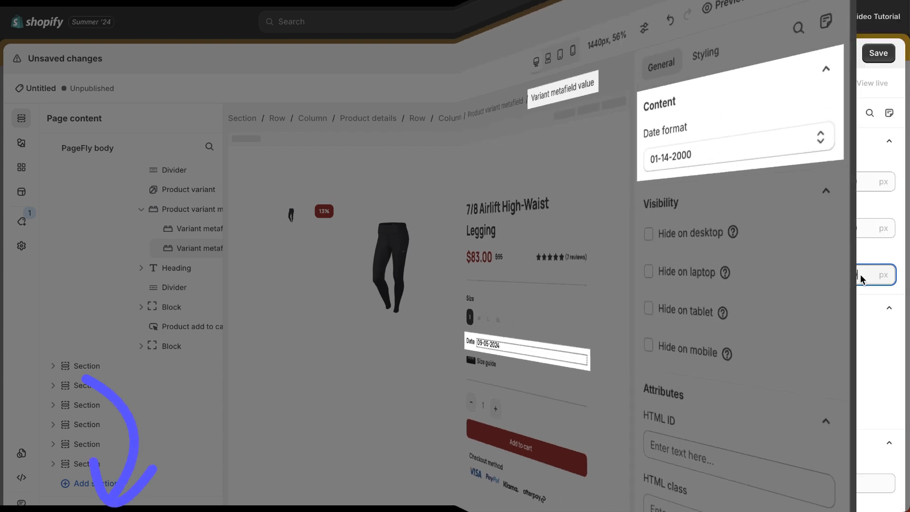
# Open the metafield element's styling settings while checking the date format.
pyautogui.click(794, 113)
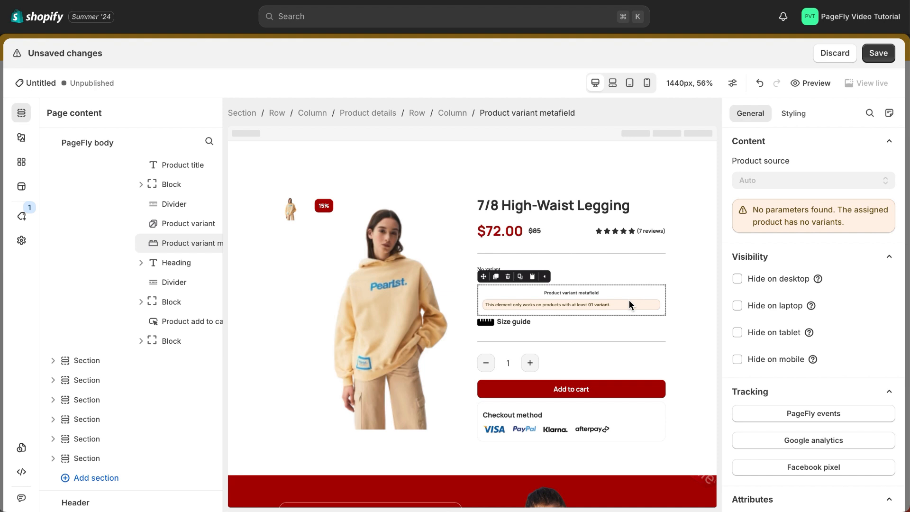
pyautogui.moveTo(629, 307)
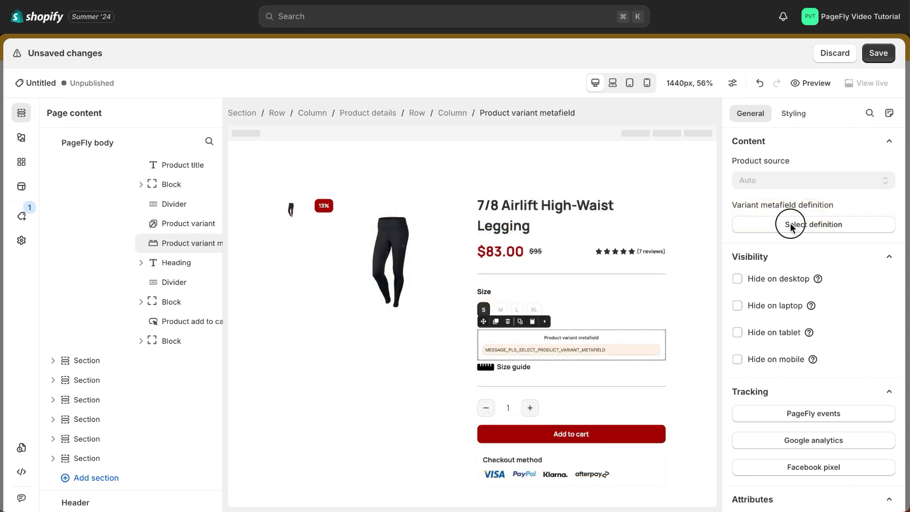
# Switch the product details element to a custom product source.
pyautogui.click(813, 224)
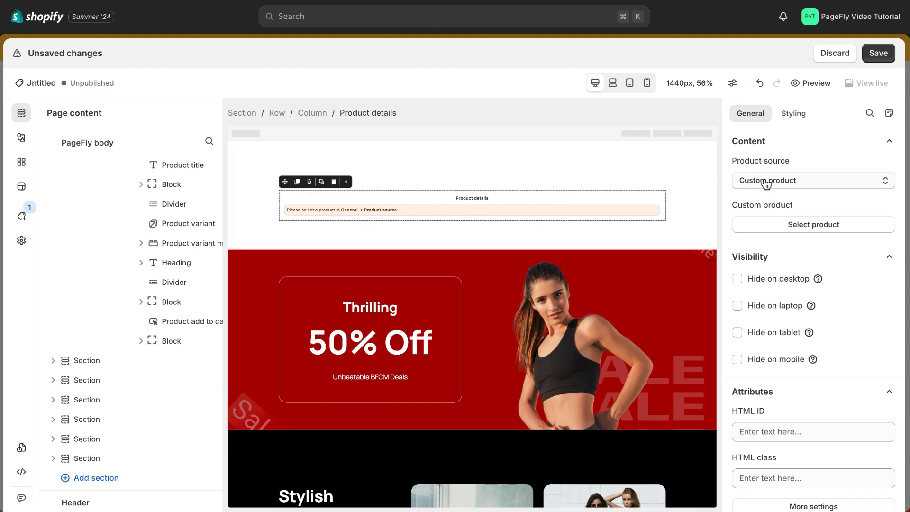
# Search 'legging' and assign the 7/8 Airlift High-Waist Legging as the custom product.
pyautogui.click(812, 225)
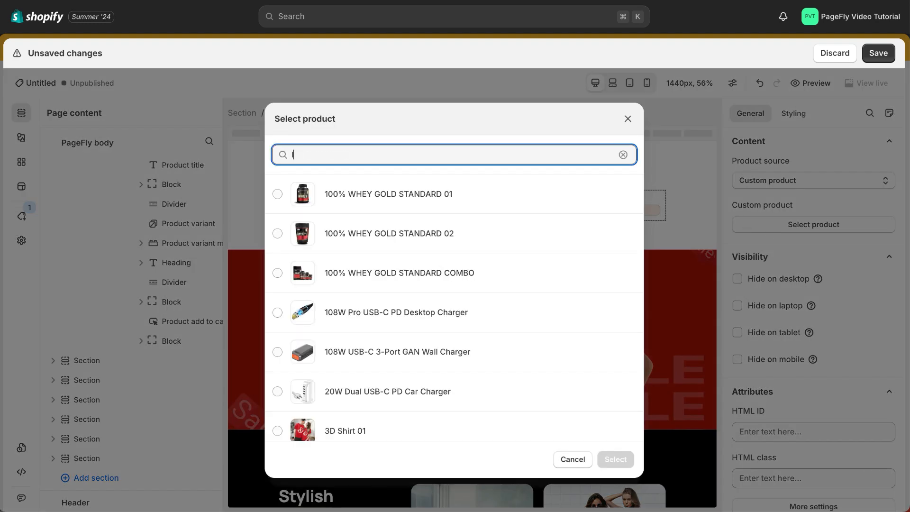
pyautogui.write('legging')
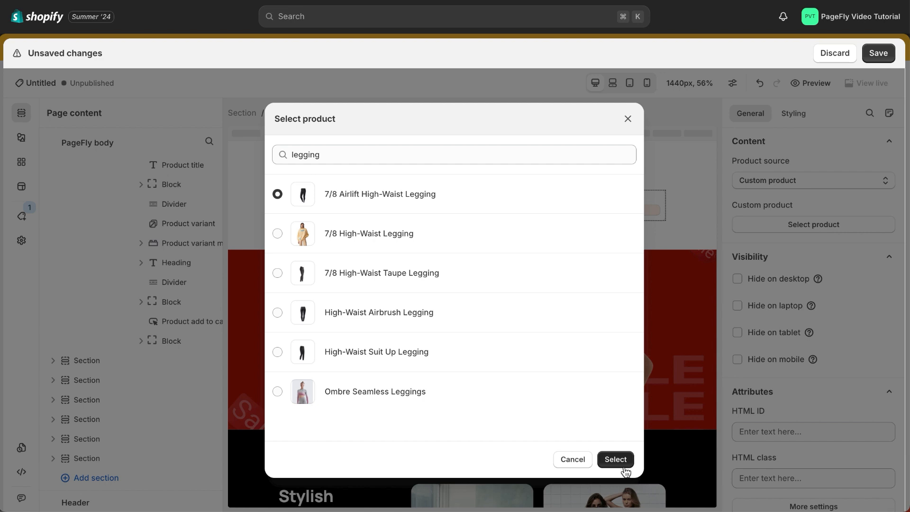
pyautogui.click(615, 460)
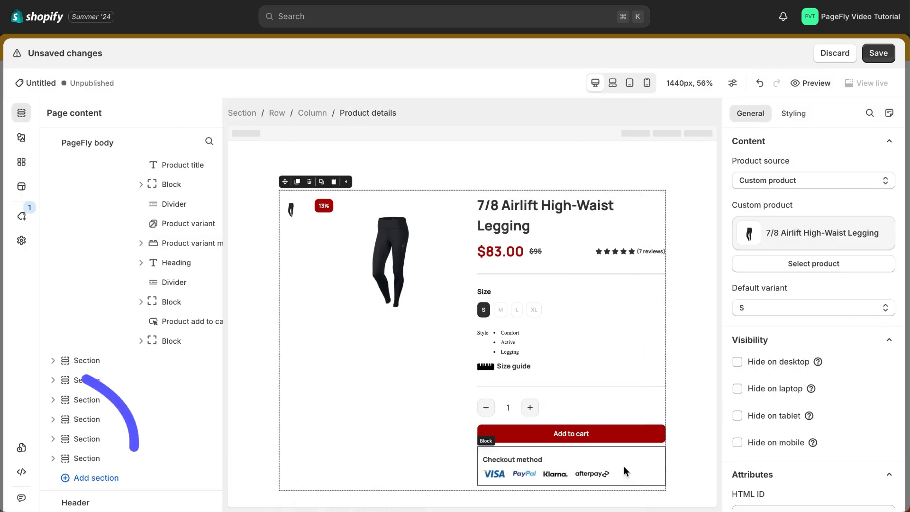